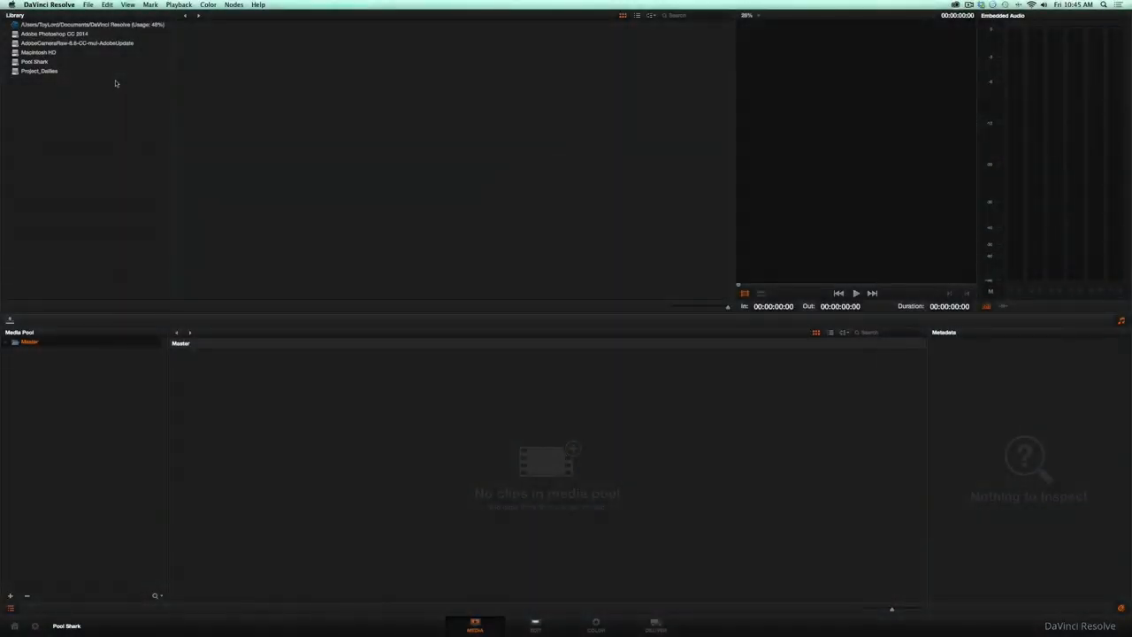
Add the Pool Shark library folder to the Master bin as a Pool Shark bin.
left_click(39, 71)
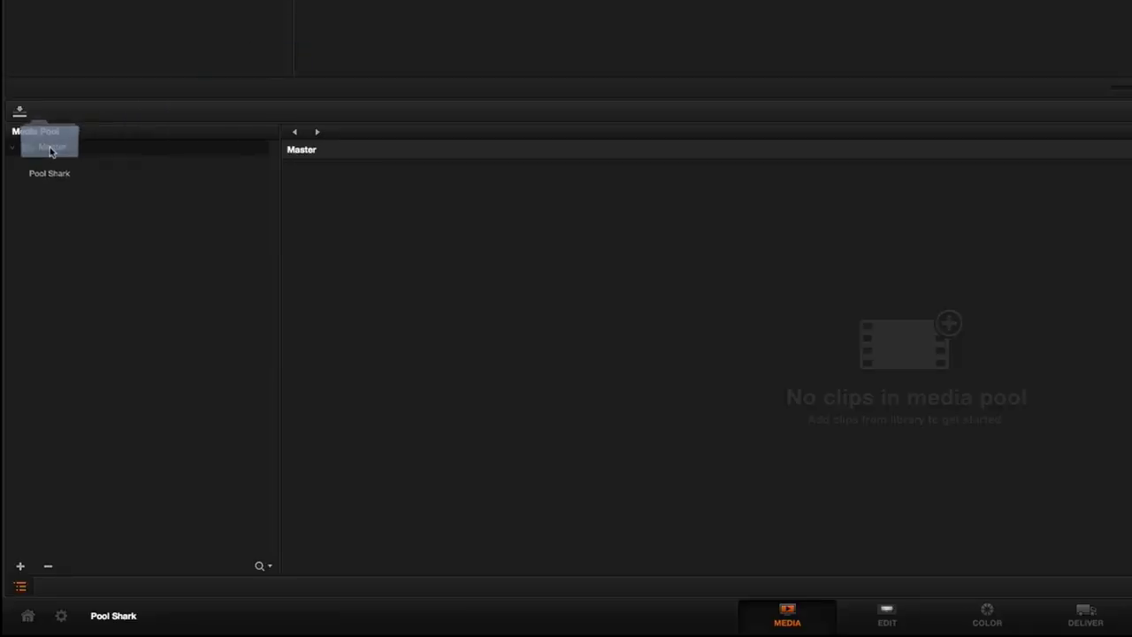
left_click(74, 178)
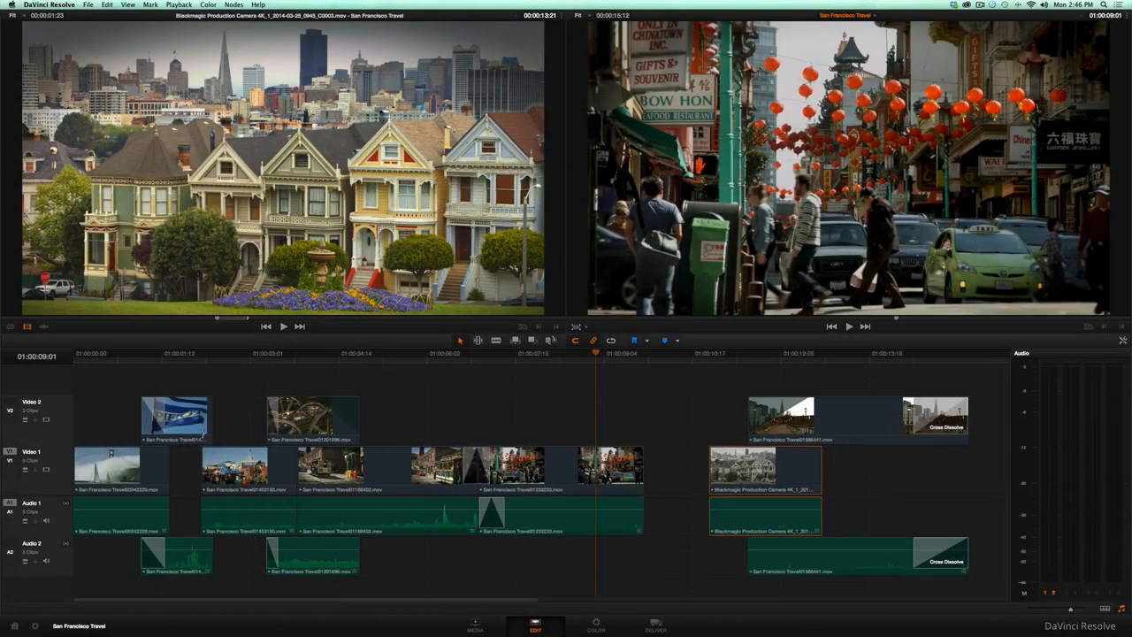
Switch from the San Francisco Travel edit to Paris_Sights' Travel_Segment_Paris timeline.
left_click(106, 465)
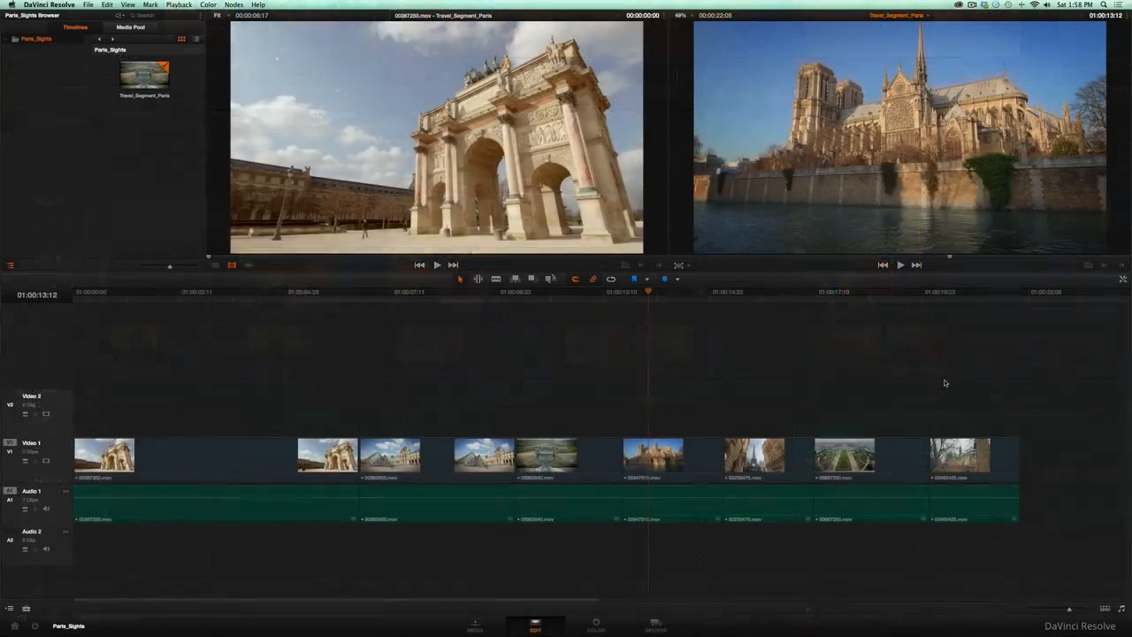
Swap clips on Video 1, then show View > Safe Area options in Mission Murals.
left_click(971, 460)
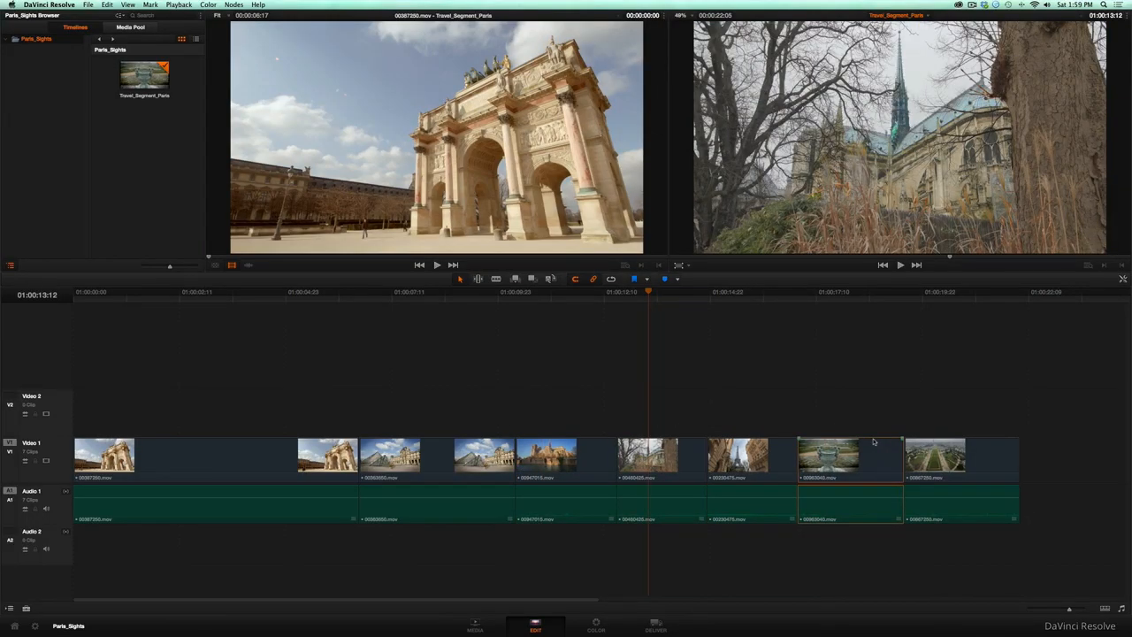
left_click(196, 6)
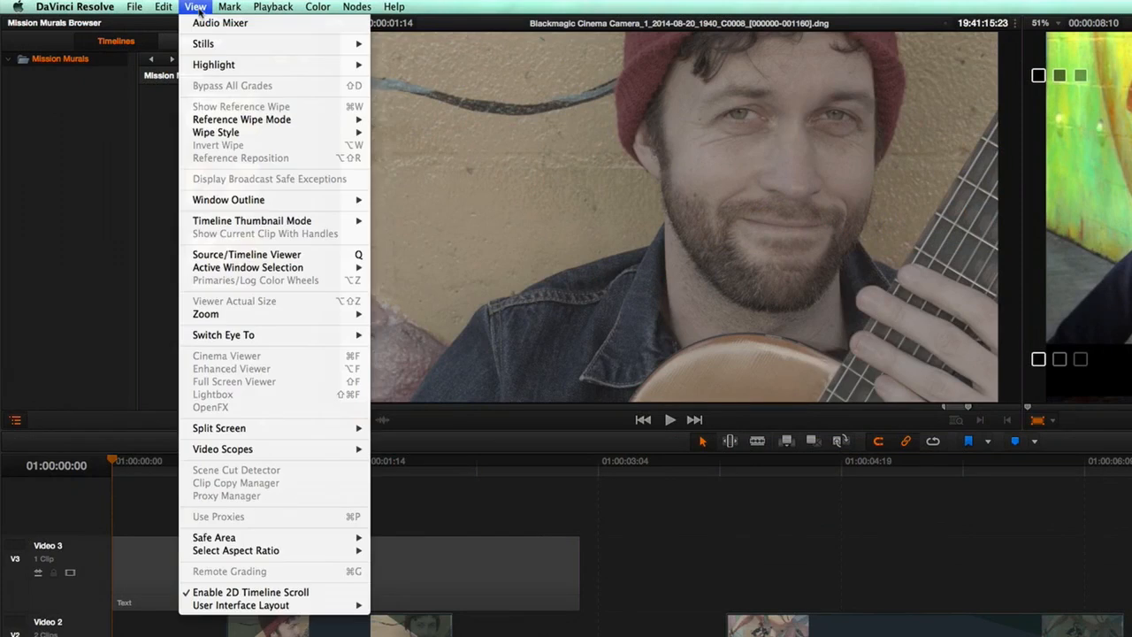
mouse_move(214, 537)
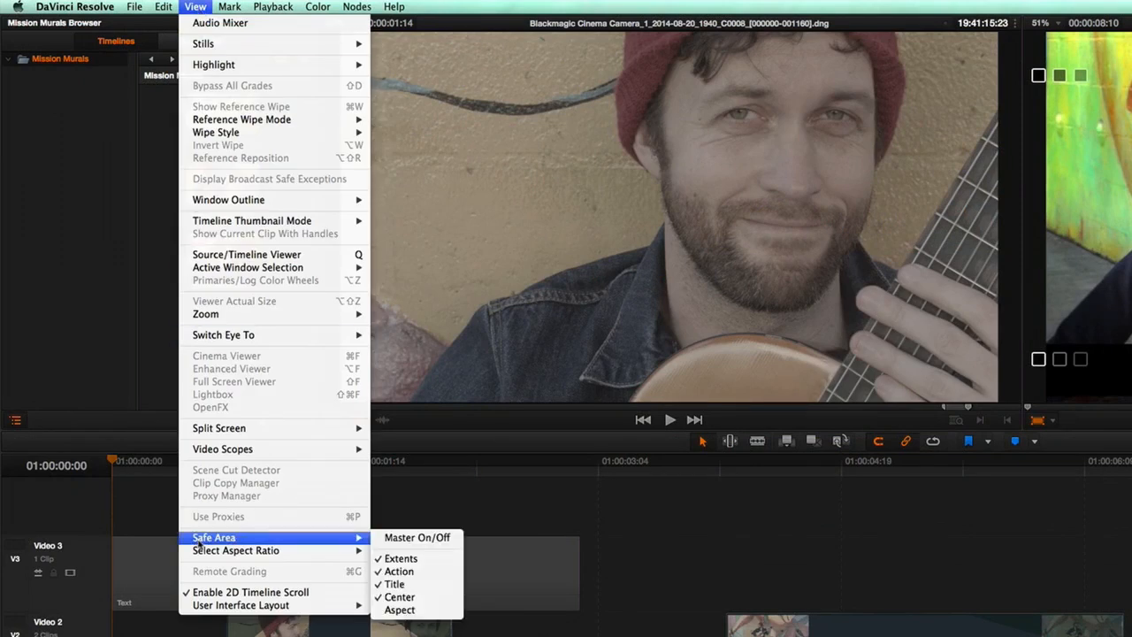